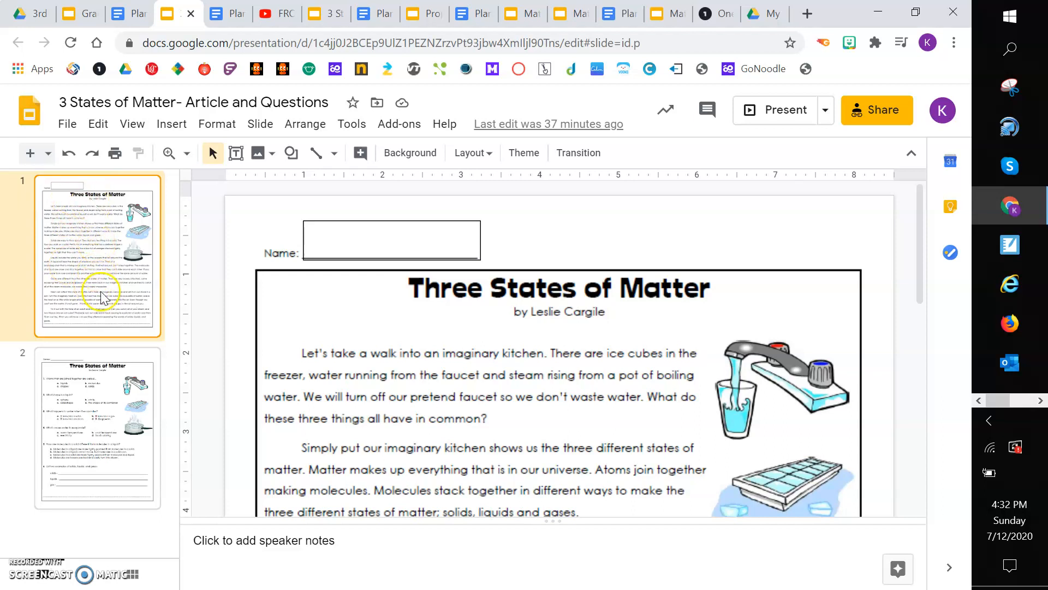
- Switch from the article slide to the question slide in the filmstrip
click(97, 428)
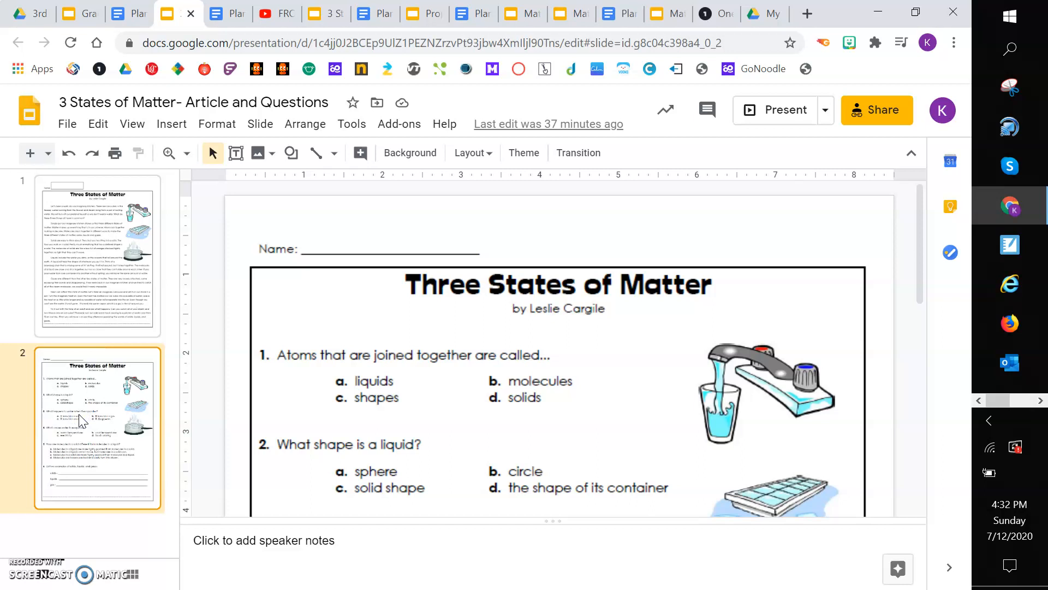
- Return to the 'Three States of Matter' article slide with its solids, liquids and gases paragraphs
click(97, 256)
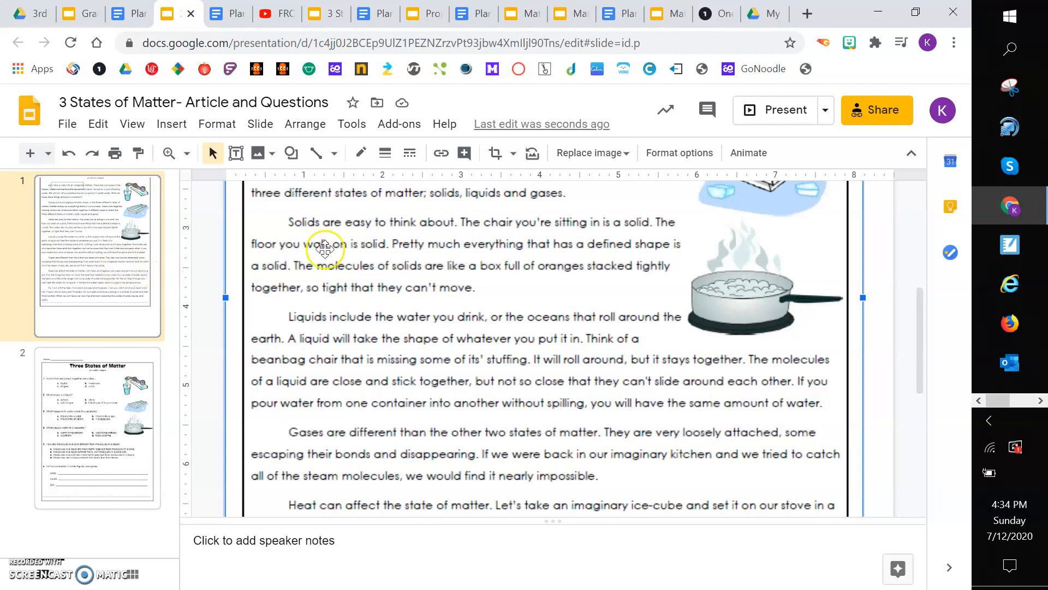
scroll(down, 3)
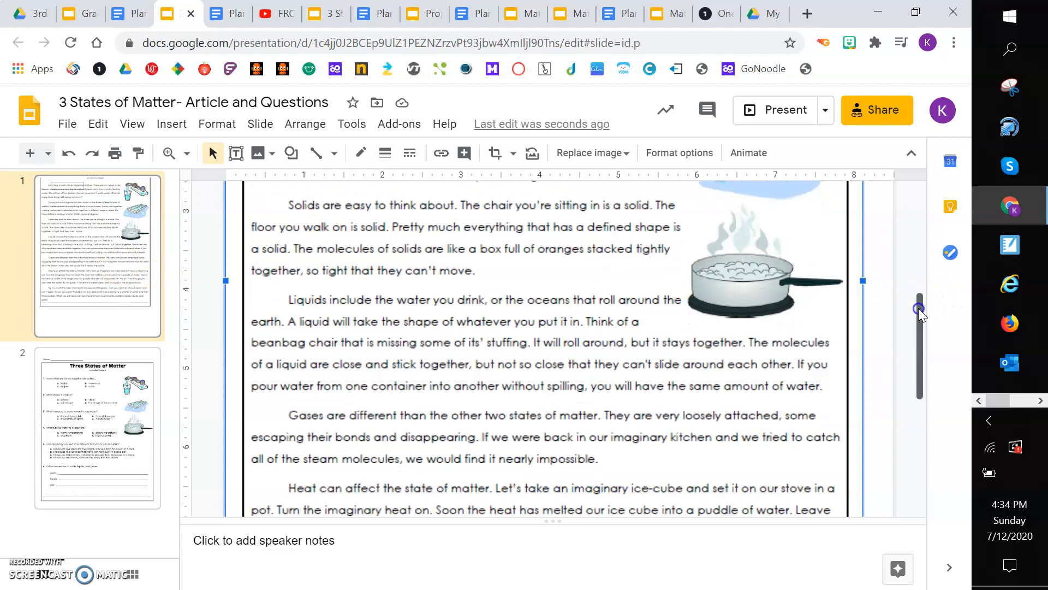
scroll(down, 3)
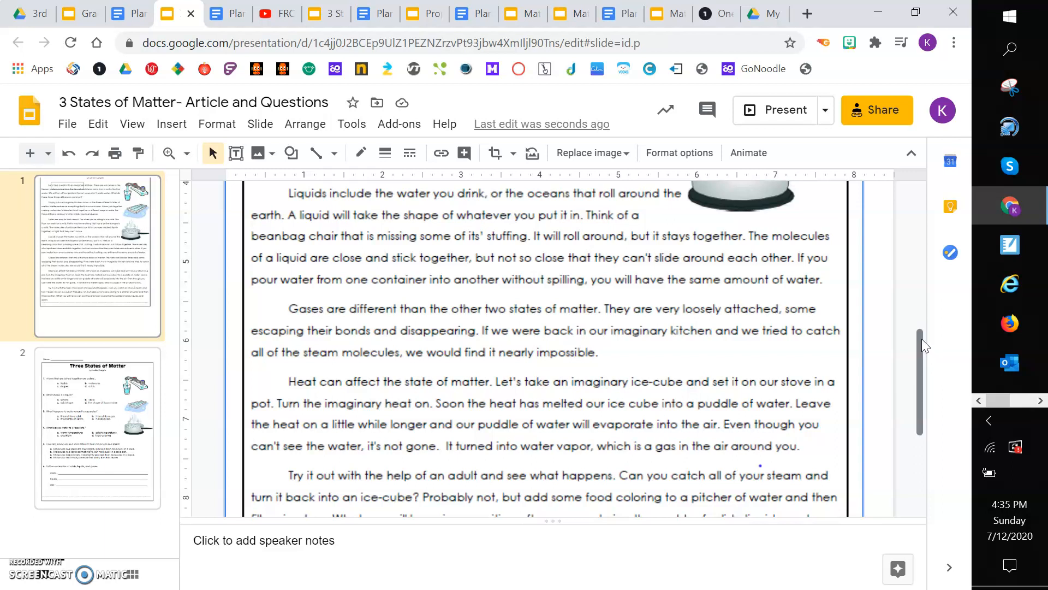
- Scroll to bring the question slide's first three multiple-choice questions into view
drag(921, 344, 921, 385)
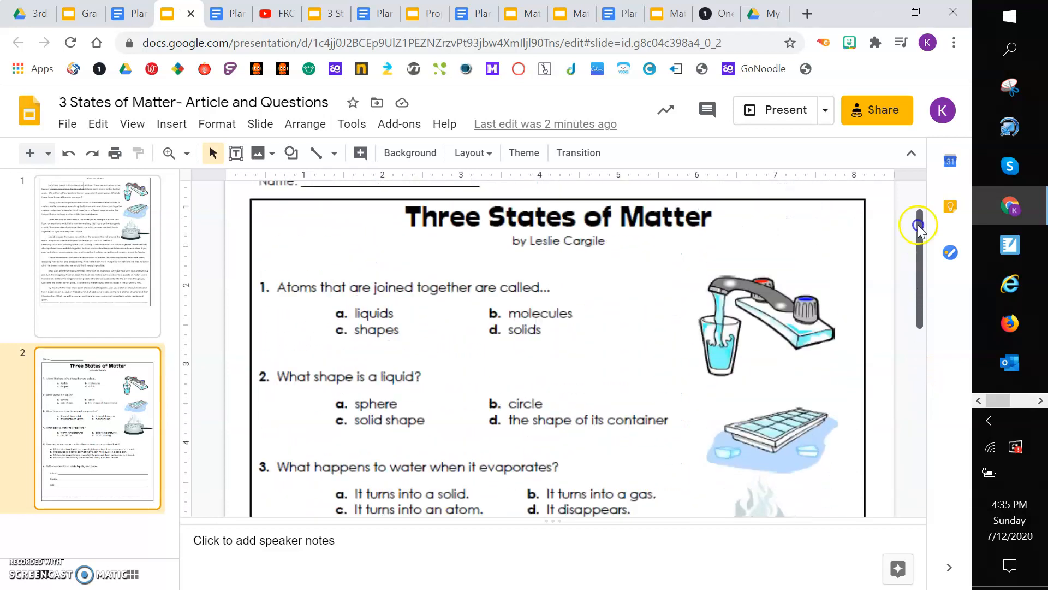
scroll(down, 3)
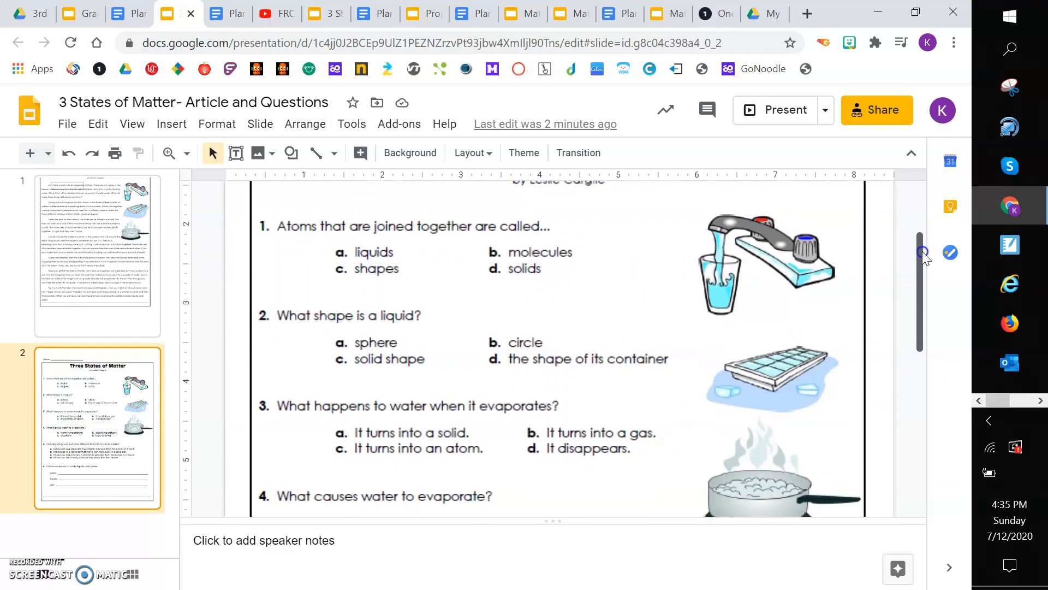
scroll(down, 3)
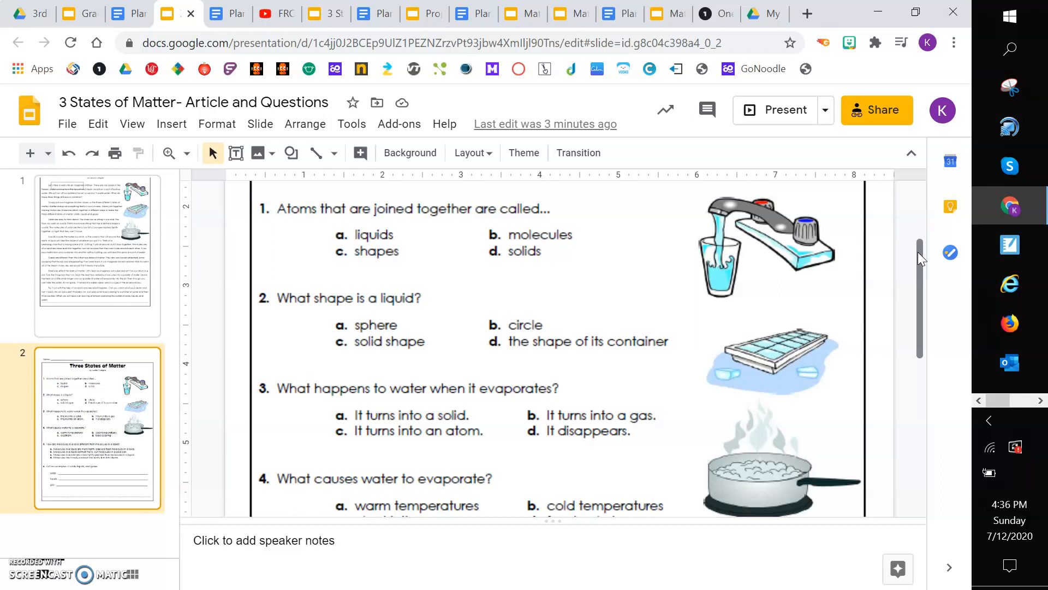
scroll(down, 3)
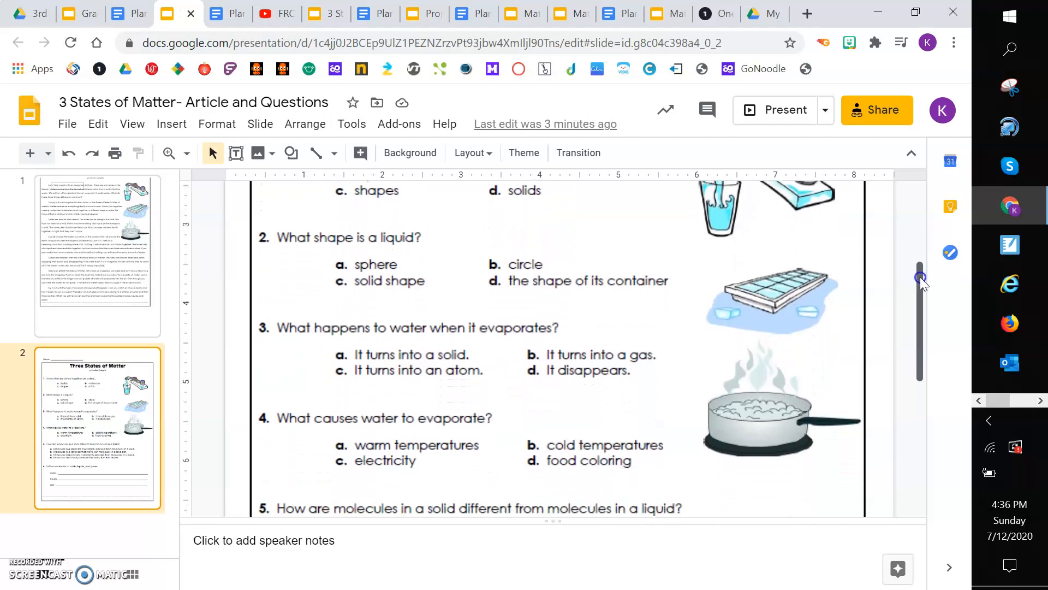
scroll(down, 3)
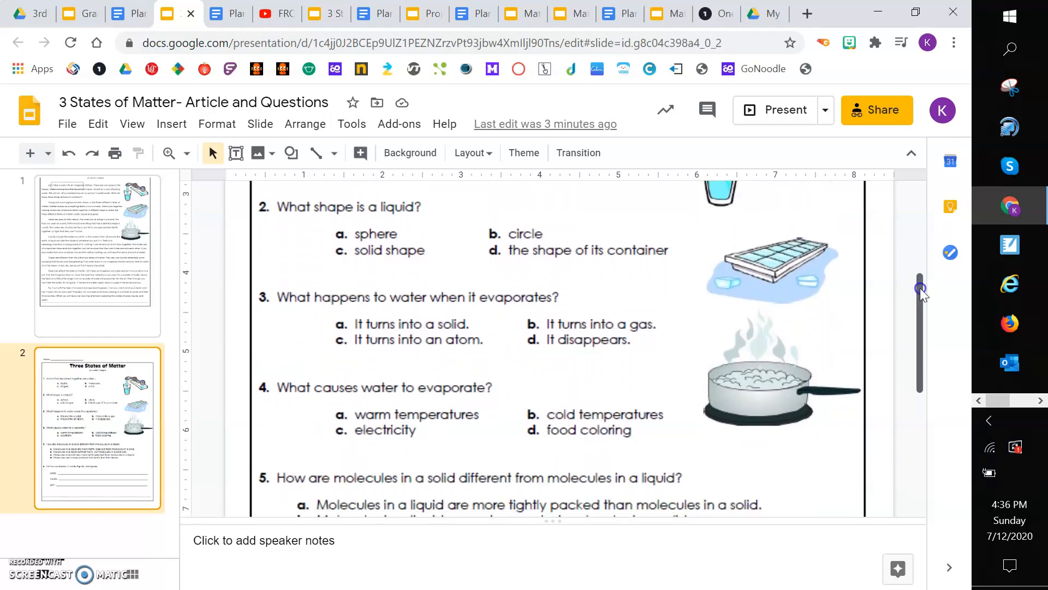
scroll(down, 3)
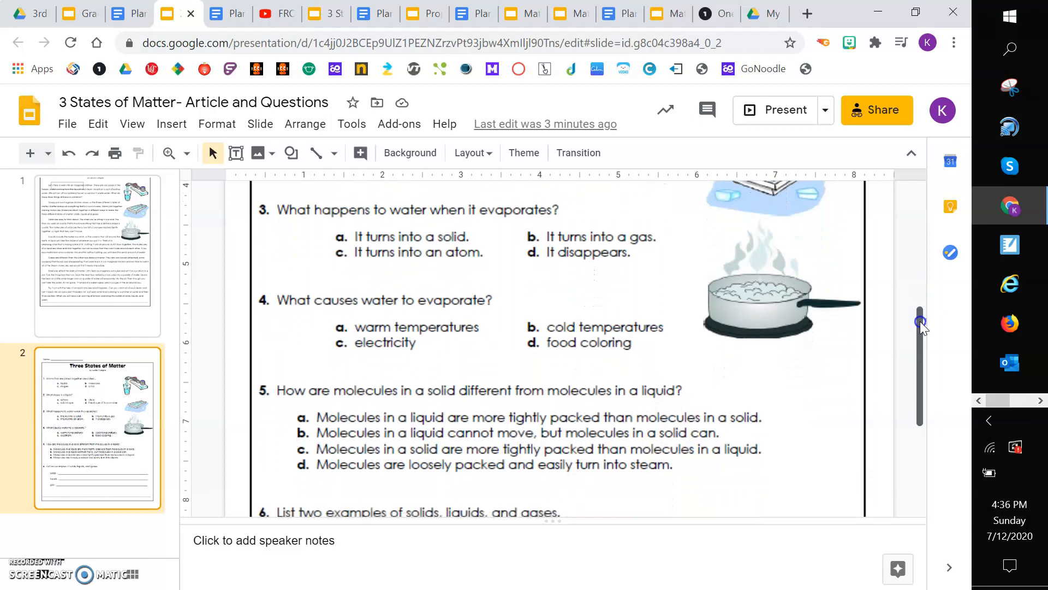